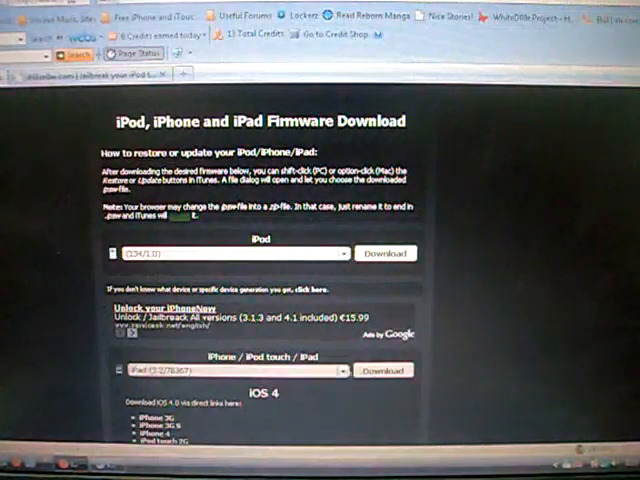
Step: Choose the desired firmware version from the iPod firmware list on the download page
{"action": "left_click", "coordinate": [342, 252]}
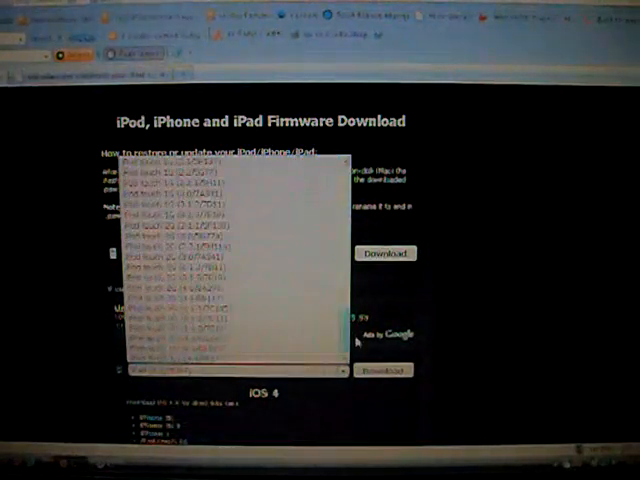
{"action": "left_click", "coordinate": [230, 318]}
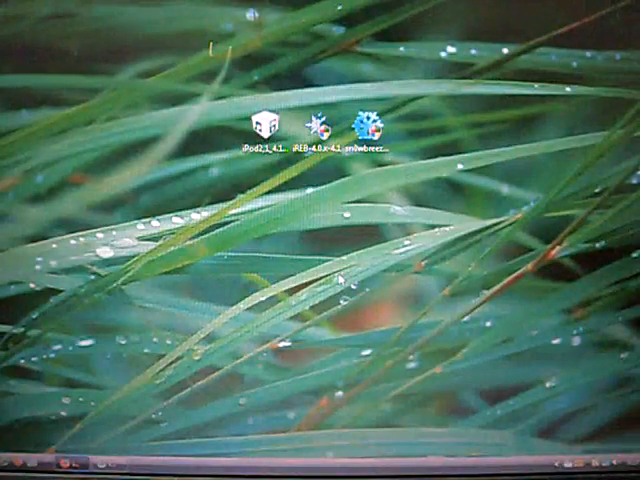
Step: Launch Sn0wbreeze from its desktop icon
{"action": "left_click", "coordinate": [372, 126]}
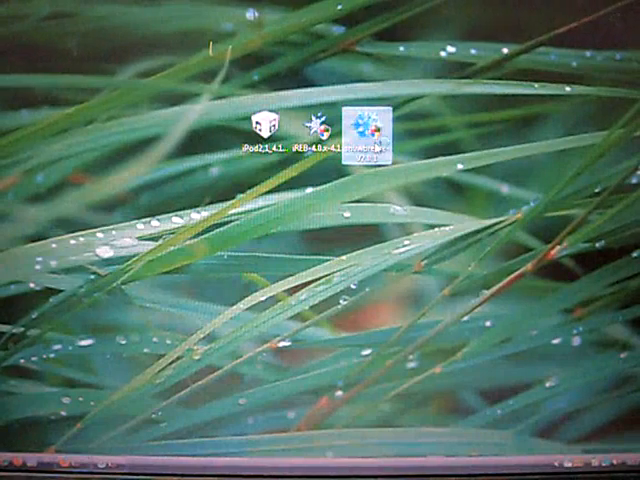
{"action": "double_click", "coordinate": [372, 128]}
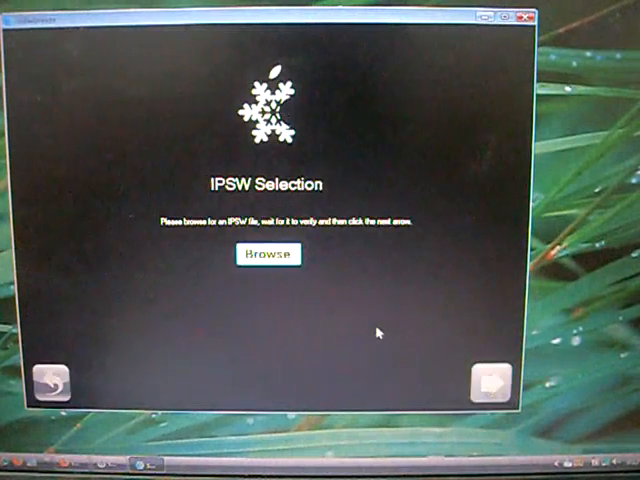
Step: Load the iPod Touch 2G 4.1 IPSW and answer MB as the device model
{"action": "left_click", "coordinate": [268, 252]}
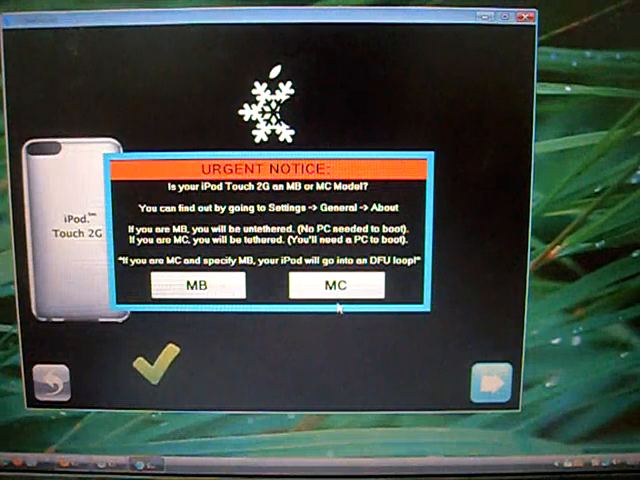
{"action": "mouse_move", "coordinate": [336, 328]}
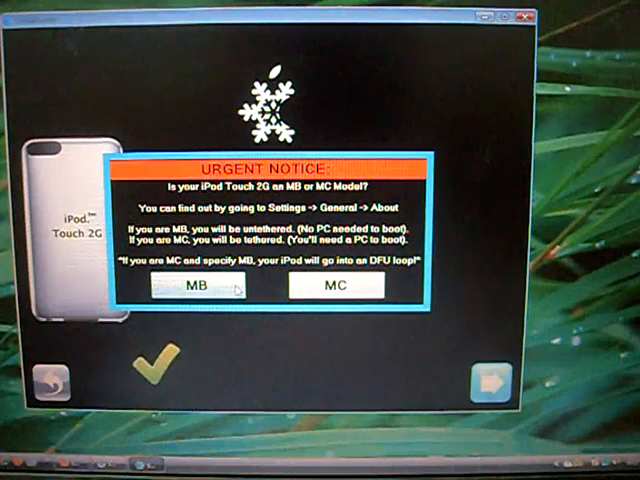
{"action": "left_click", "coordinate": [200, 288]}
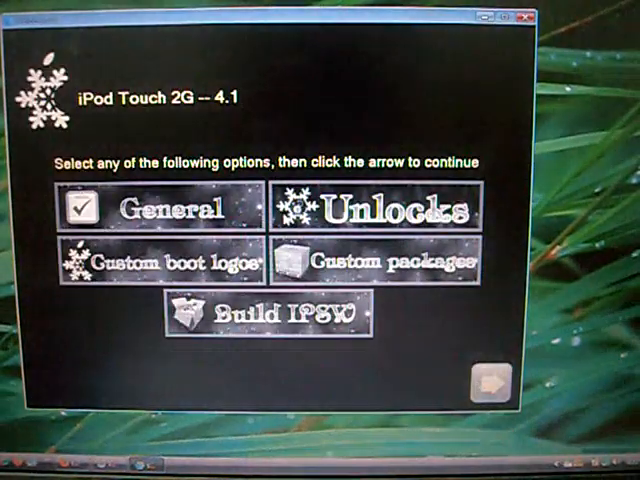
Step: Go to the Custom Apps page for adding apps from repos to the IPSW
{"action": "left_click", "coordinate": [492, 388]}
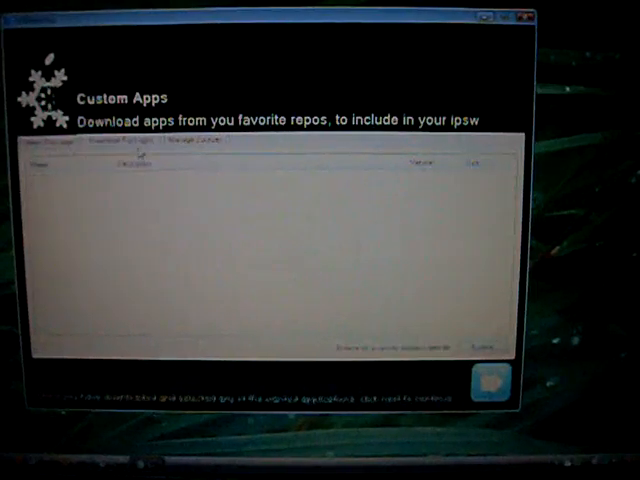
Step: Show the Manage Sources list of repository addresses
{"action": "left_click", "coordinate": [196, 140]}
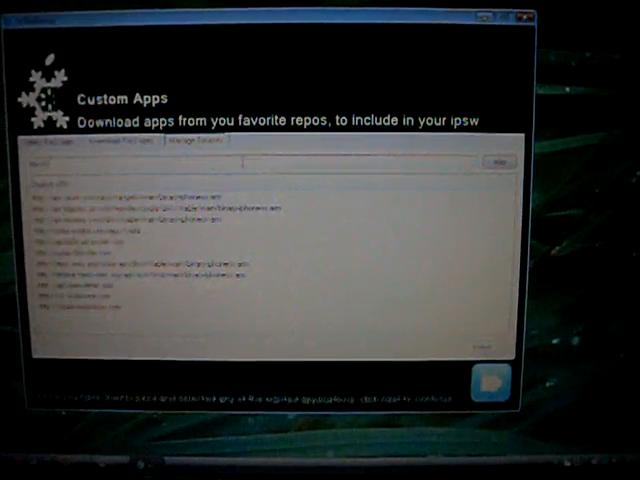